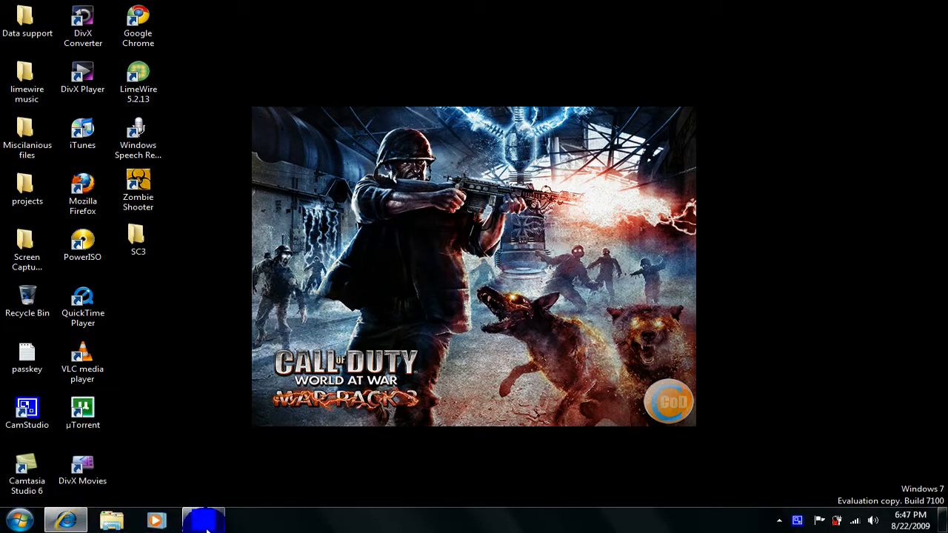
# Launch Internet Explorer from the Windows 7 taskbar.
pyautogui.click(204, 518)
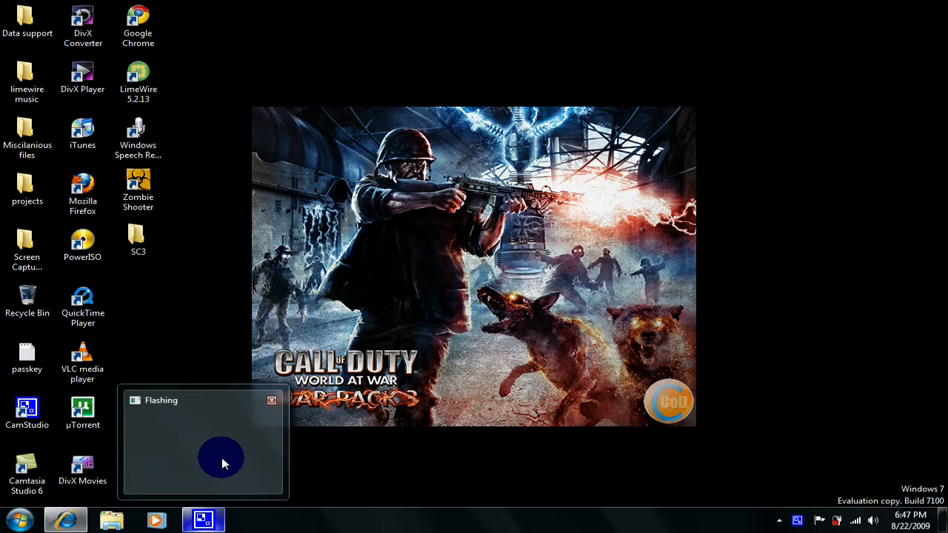
pyautogui.moveTo(250, 453)
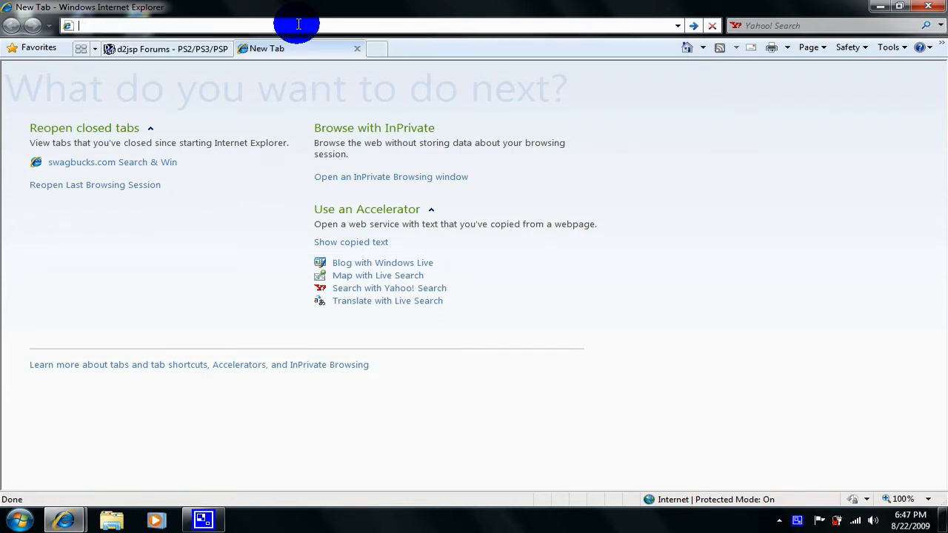
# Go to google.com and search for 'Windows 7 rc download torrent'.
pyautogui.write('googl.cpm')
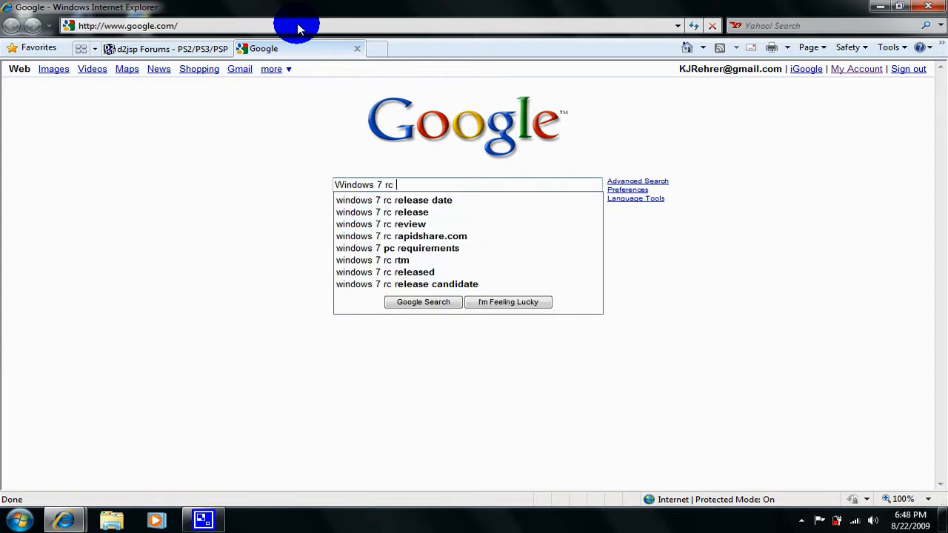
pyautogui.write('download')
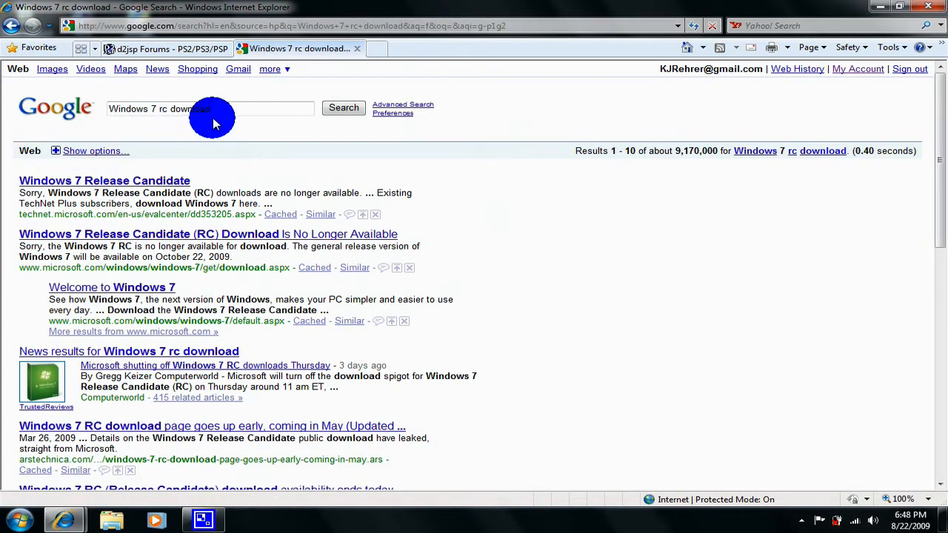
pyautogui.scroll(-3)
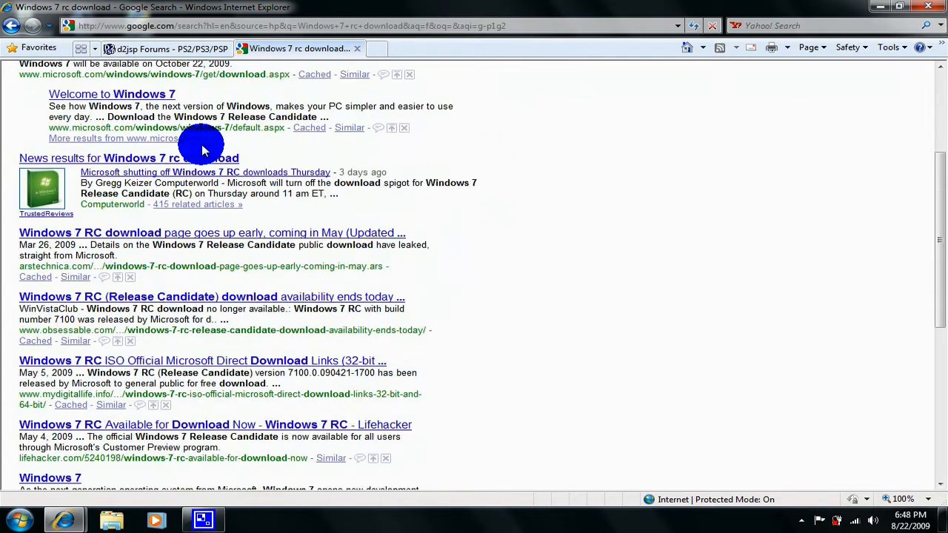
pyautogui.scroll(3)
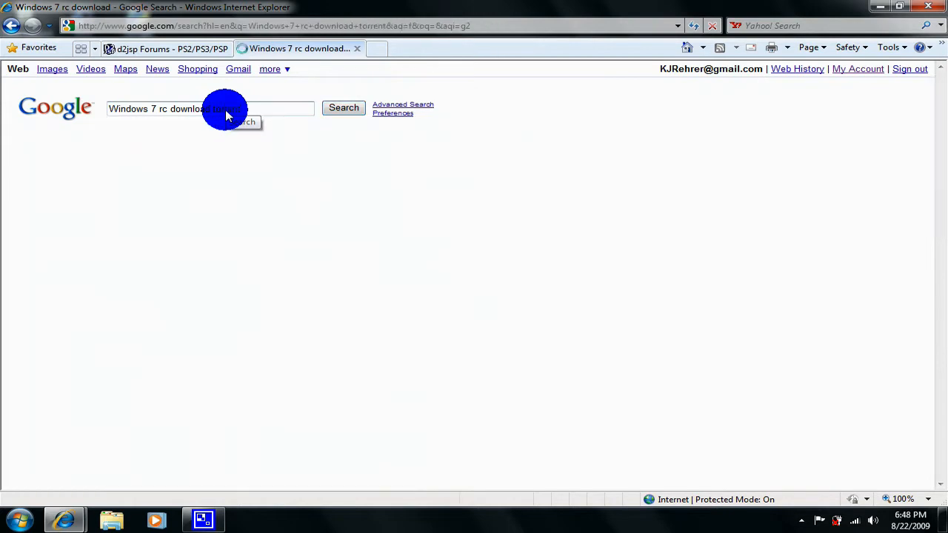
pyautogui.click(343, 107)
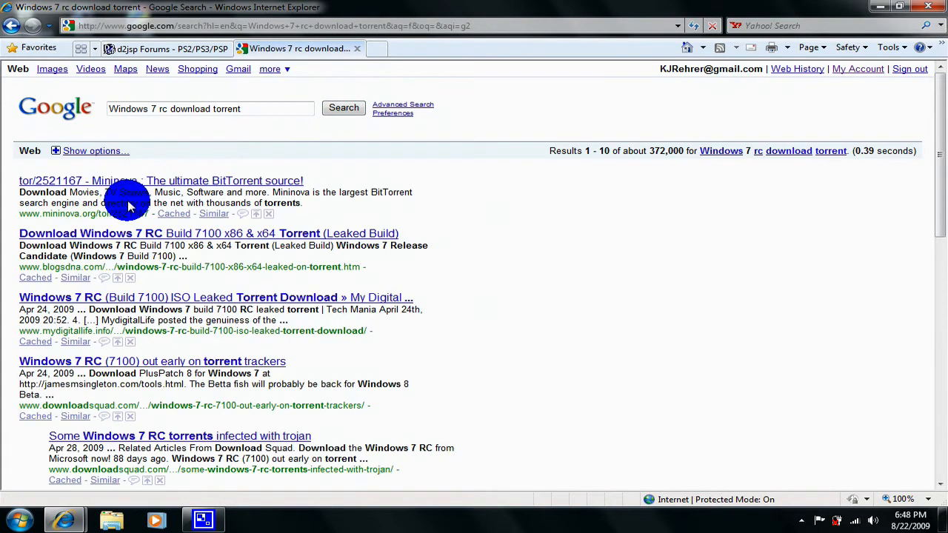
pyautogui.moveTo(163, 338)
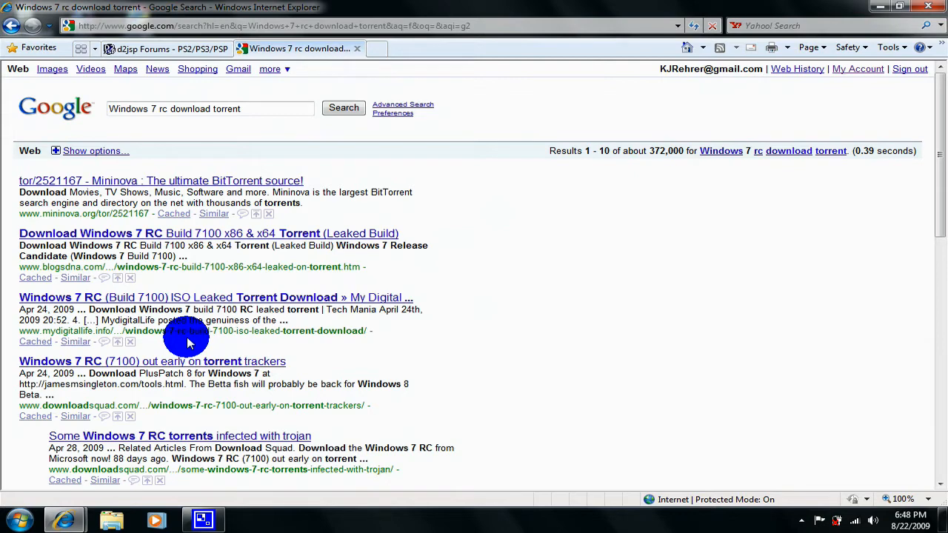
pyautogui.moveTo(111, 299)
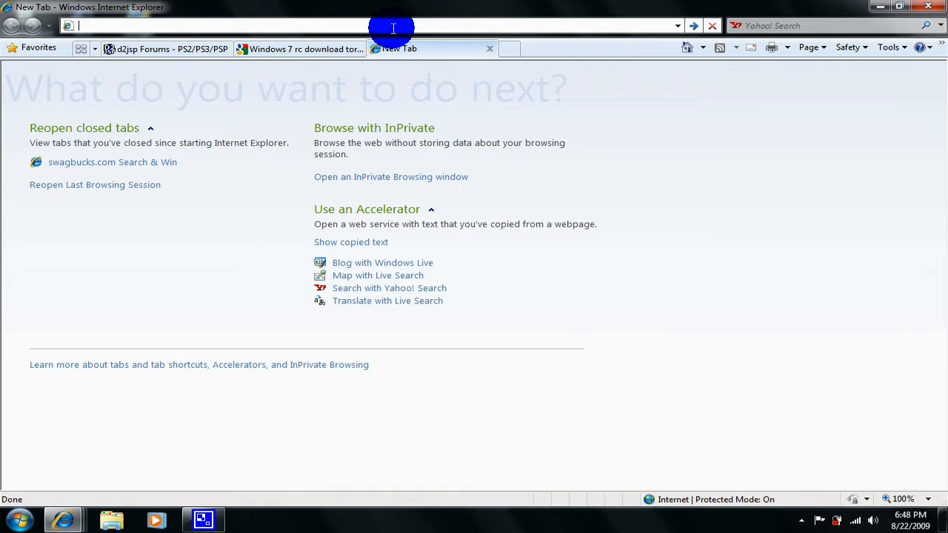
# Navigate to utorrent.com to reach the uTorrent homepage.
pyautogui.write('utt=')
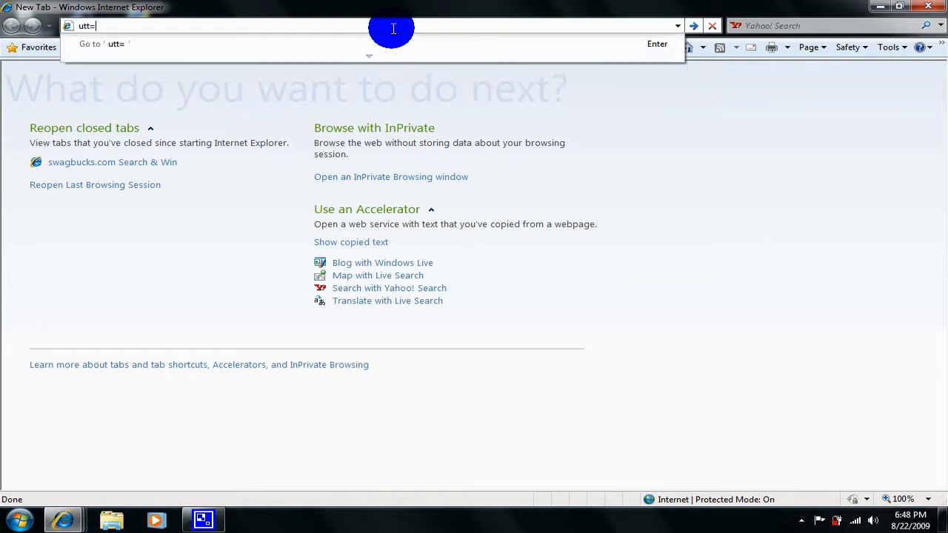
pyautogui.write('utorrent.com/')
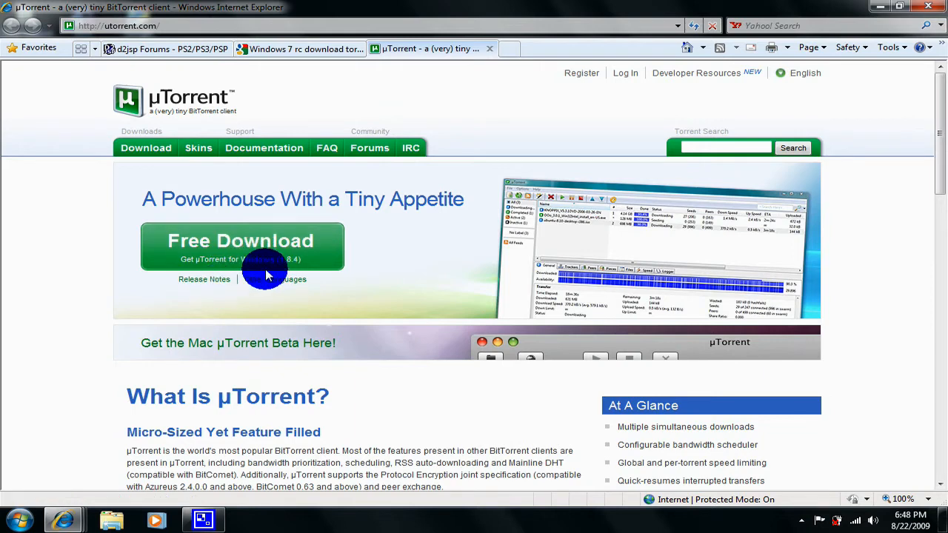
pyautogui.moveTo(358, 343)
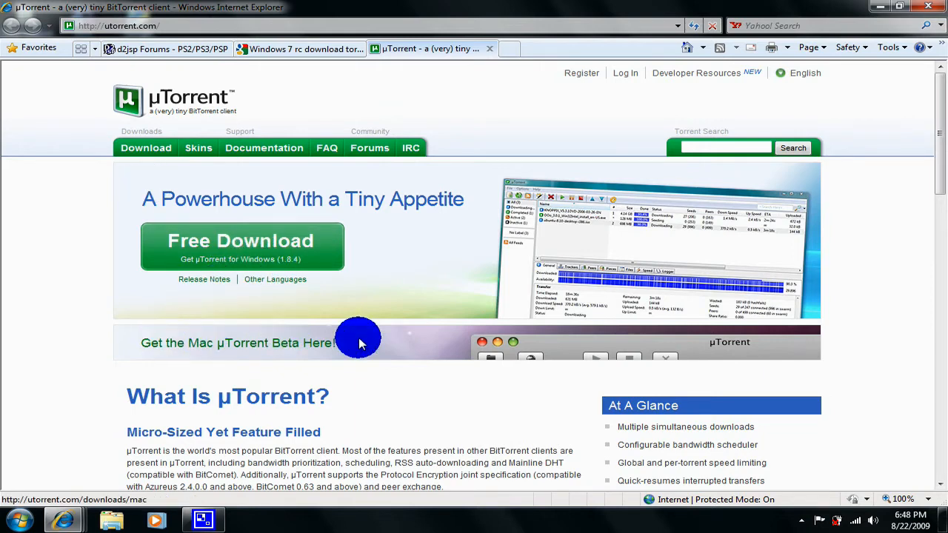
pyautogui.moveTo(180, 348)
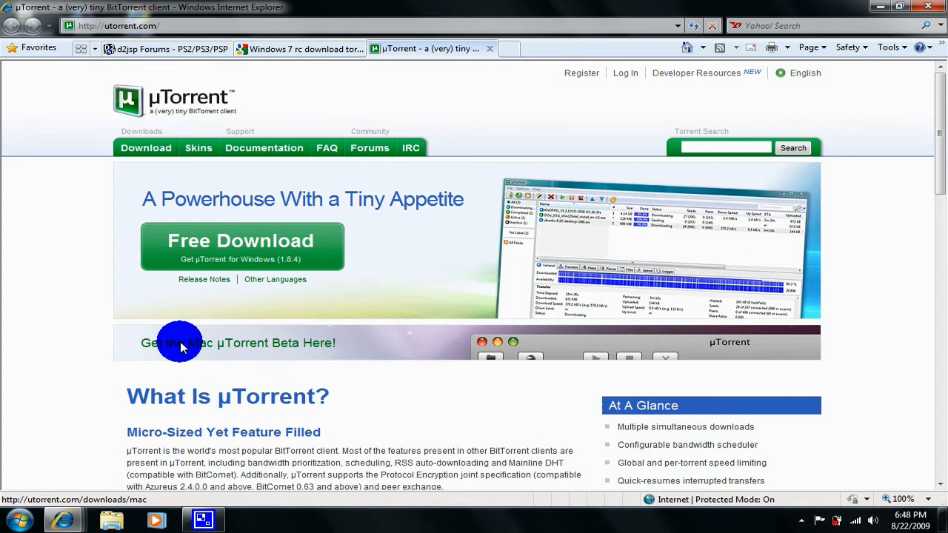
pyautogui.moveTo(387, 257)
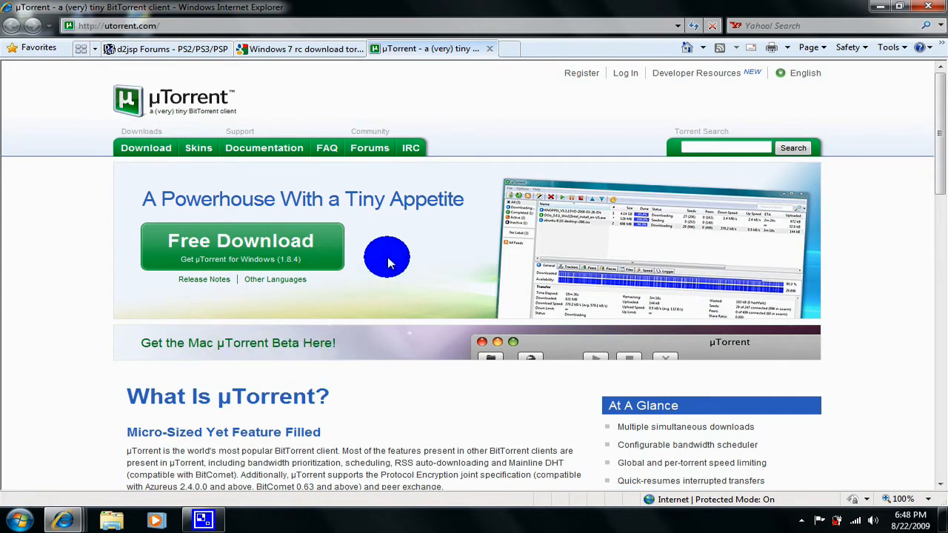
pyautogui.moveTo(487, 51)
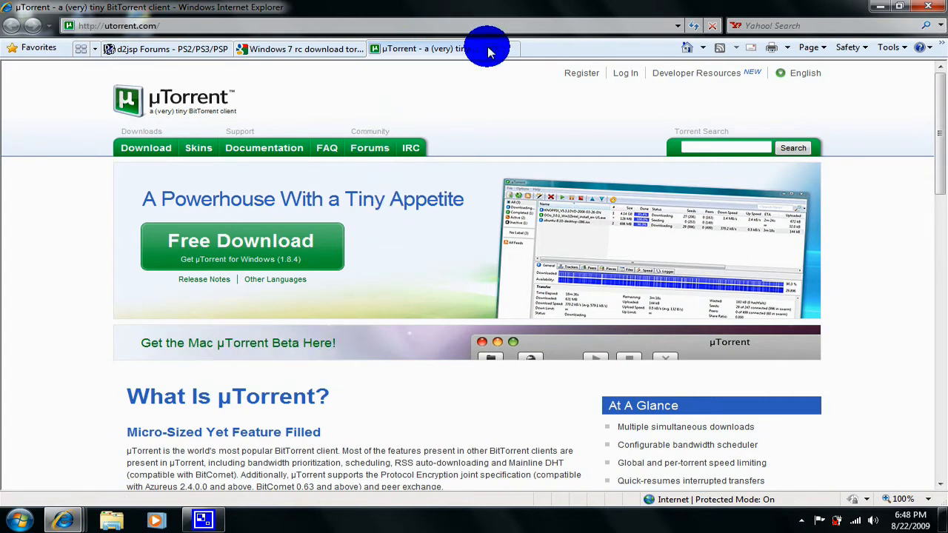
# Switch to the d2jsp forums tab, then minimize the browser to show the desktop.
pyautogui.click(170, 48)
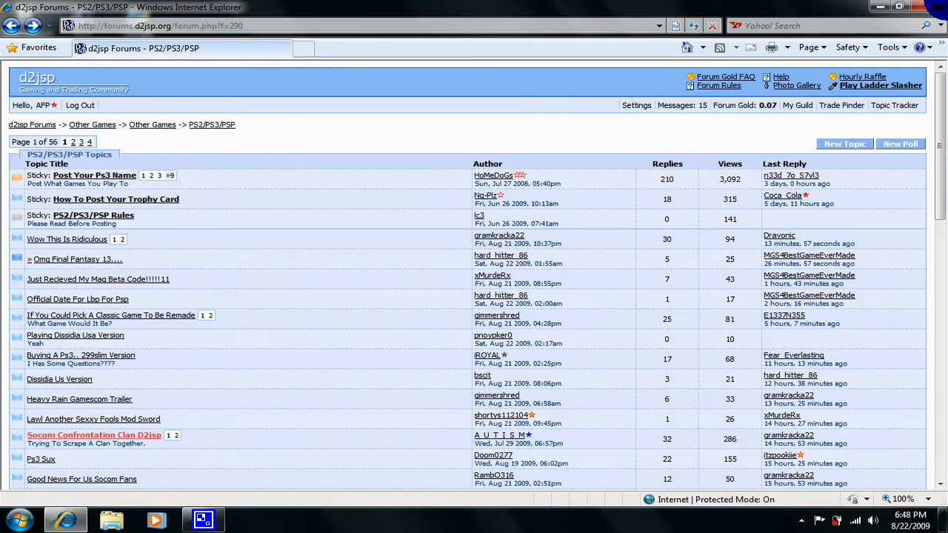
pyautogui.click(880, 6)
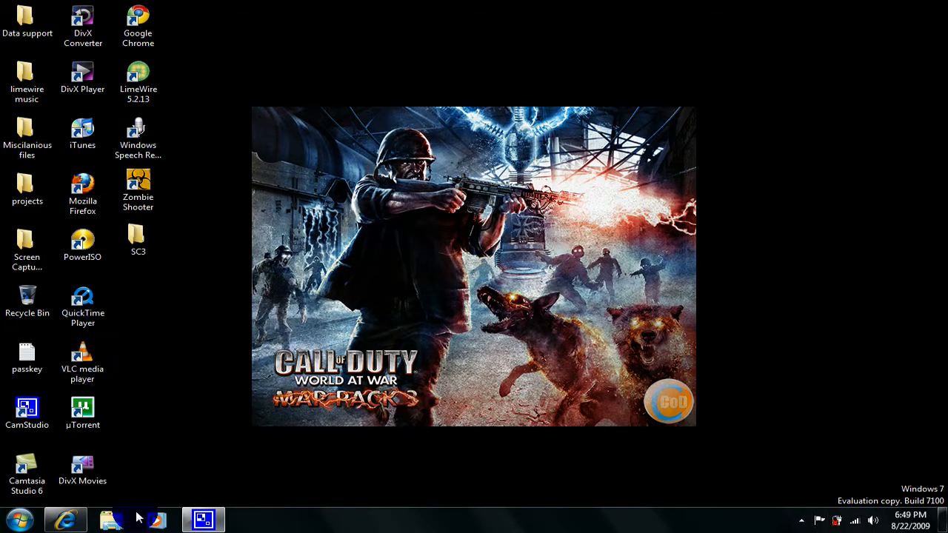
pyautogui.click(138, 27)
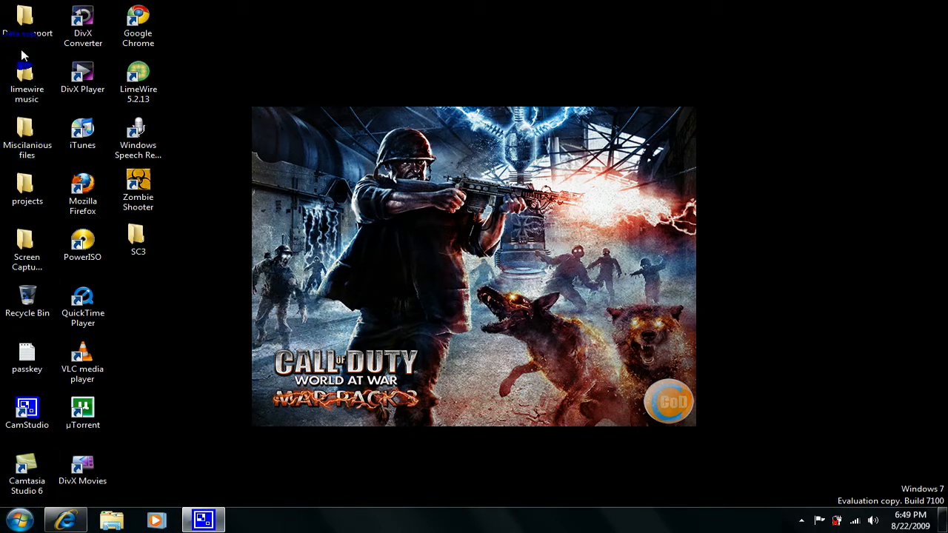
pyautogui.click(20, 519)
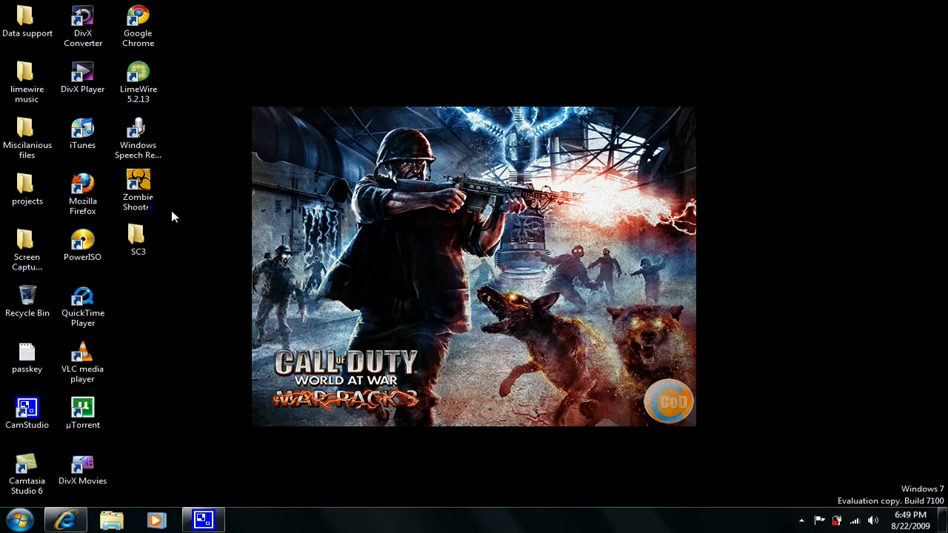
pyautogui.moveTo(752, 261)
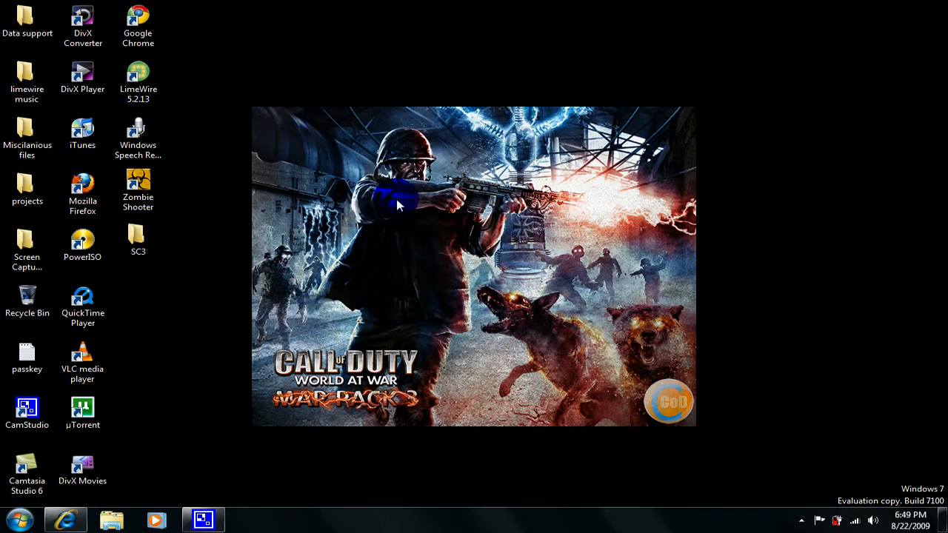
pyautogui.moveTo(348, 185)
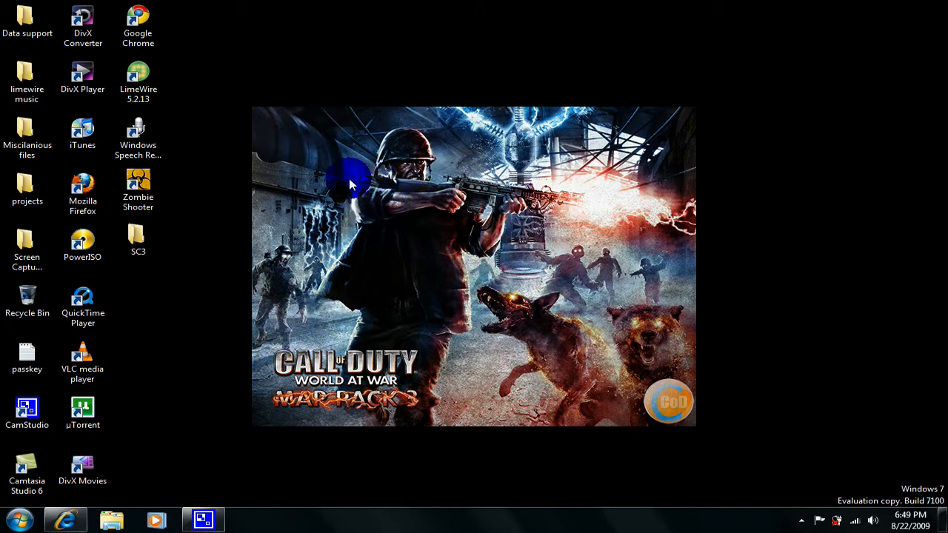
pyautogui.moveTo(693, 296)
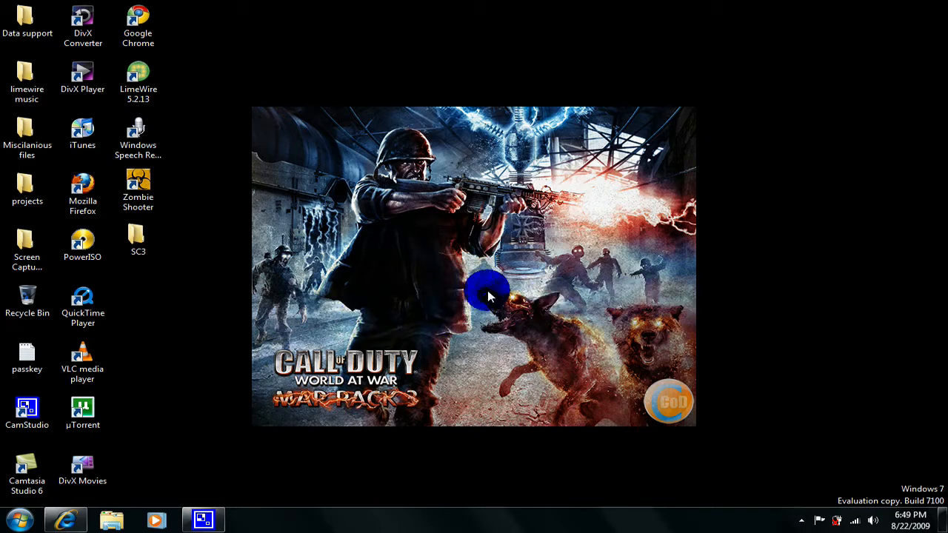
pyautogui.moveTo(488, 314)
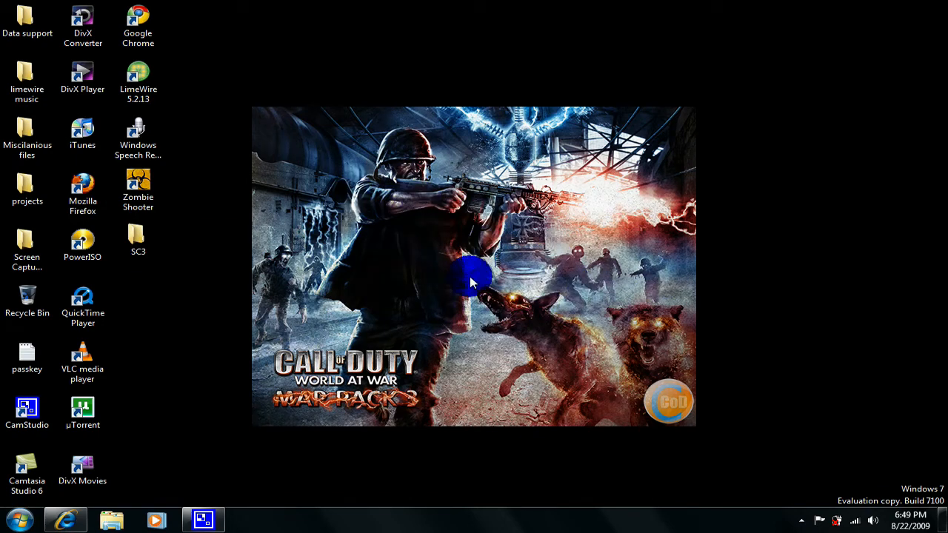
pyautogui.moveTo(459, 160)
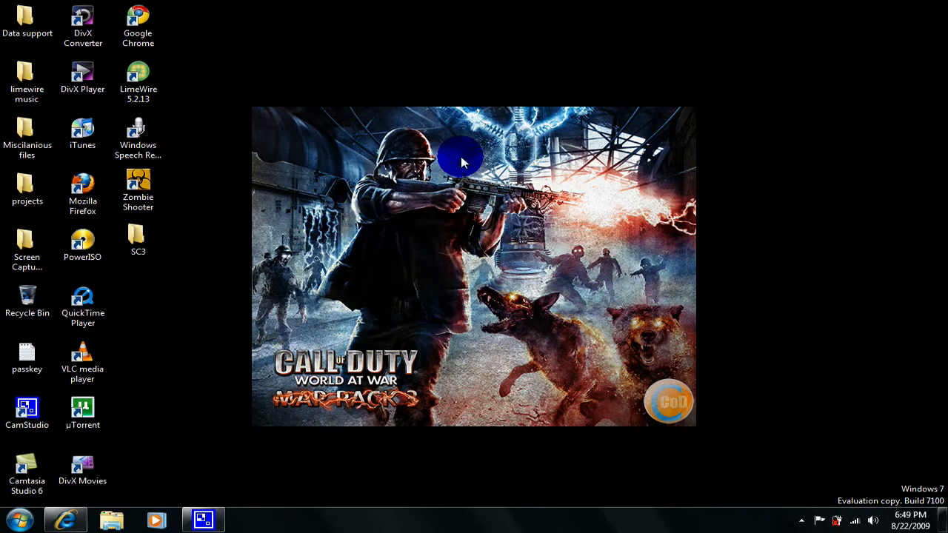
pyautogui.moveTo(577, 254)
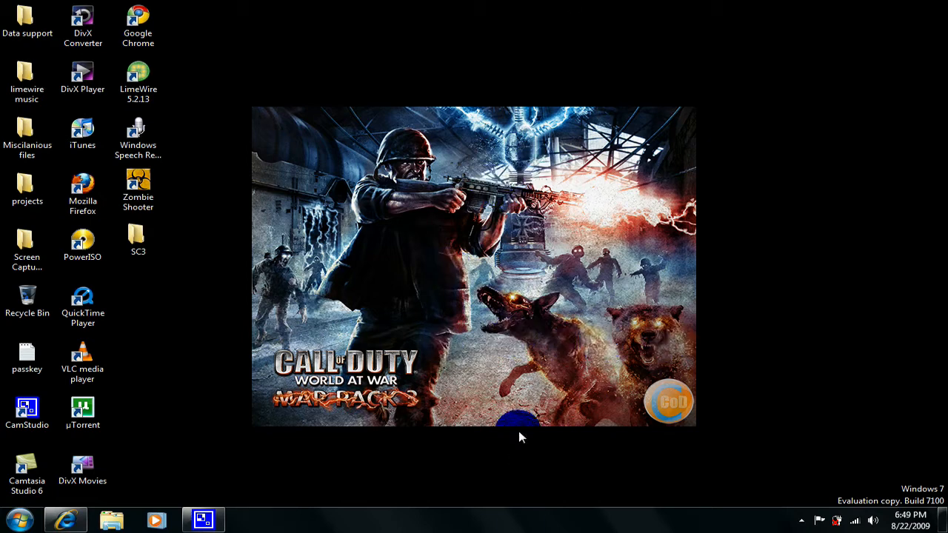
pyautogui.moveTo(259, 290)
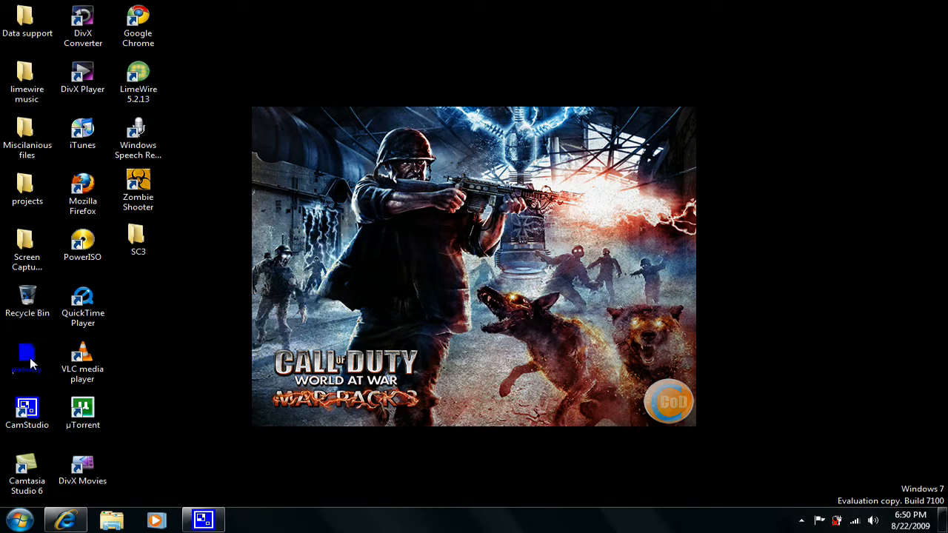
# Launch Internet Explorer and reach the Windows 7 RC download page's Get a Product Key section.
pyautogui.click(65, 519)
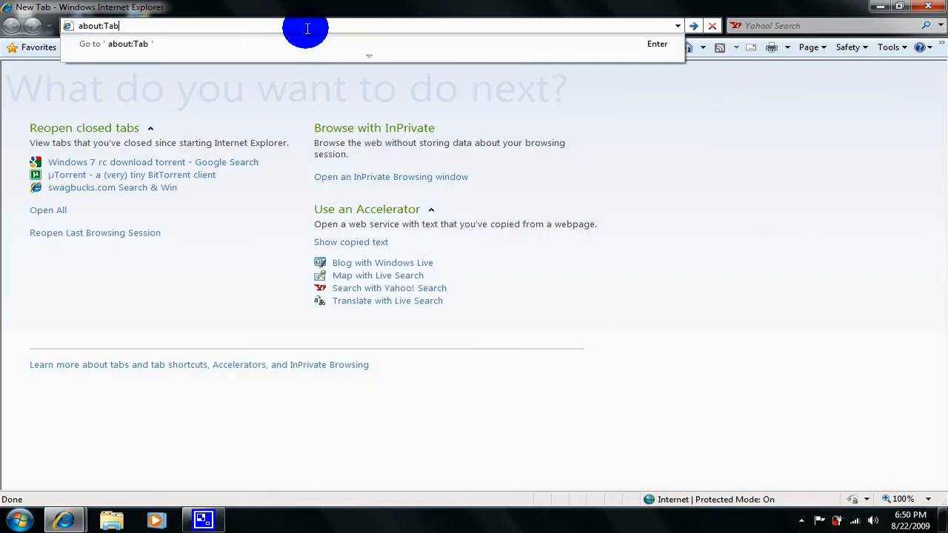
pyautogui.write('go')
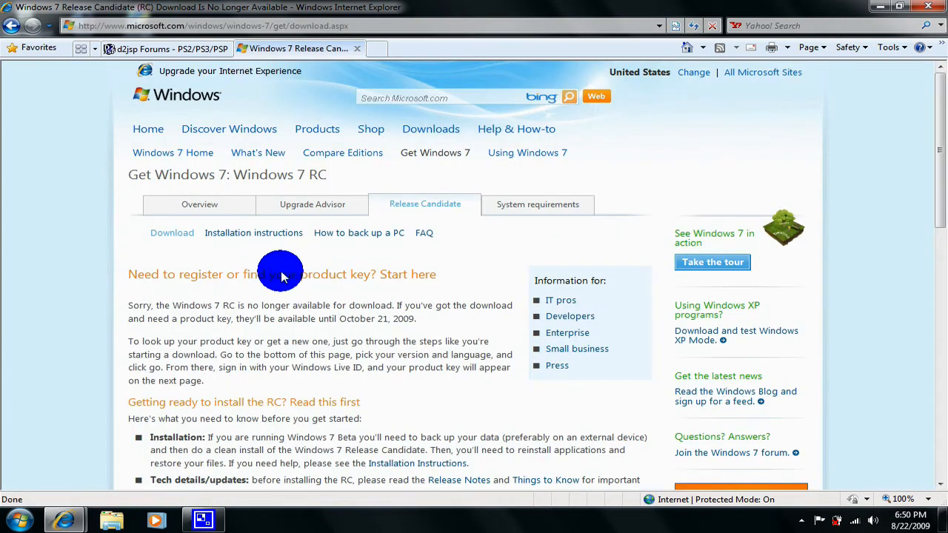
pyautogui.scroll(-3)
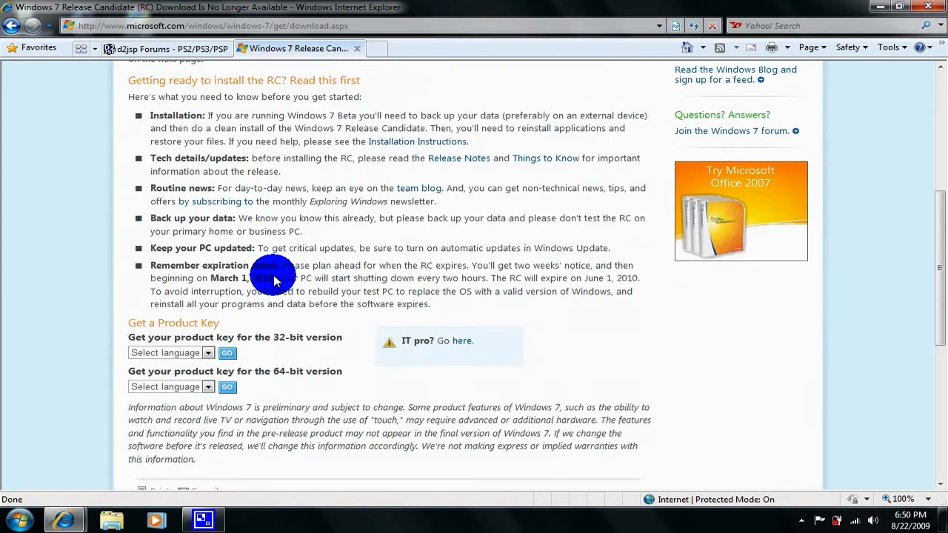
# Choose a language from the 32-bit product key dropdown.
pyautogui.click(172, 353)
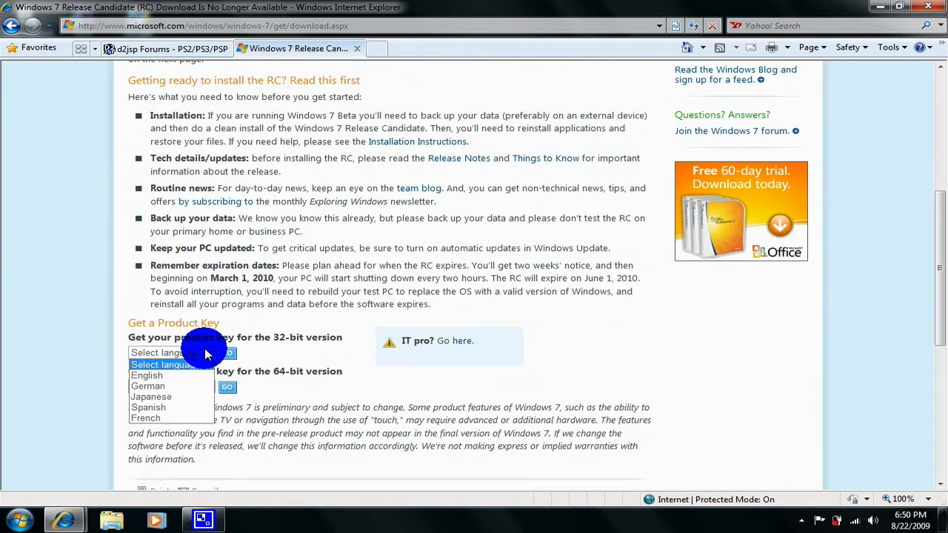
pyautogui.click(145, 374)
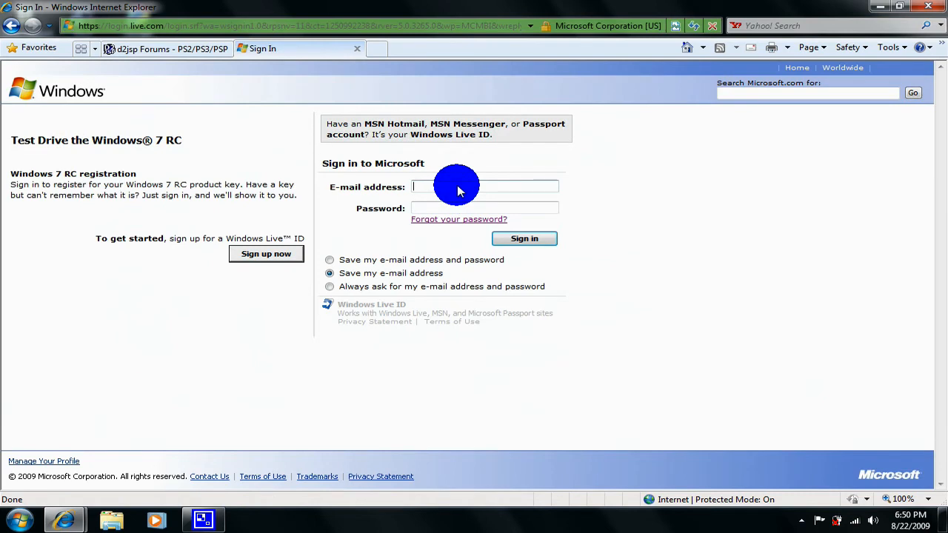
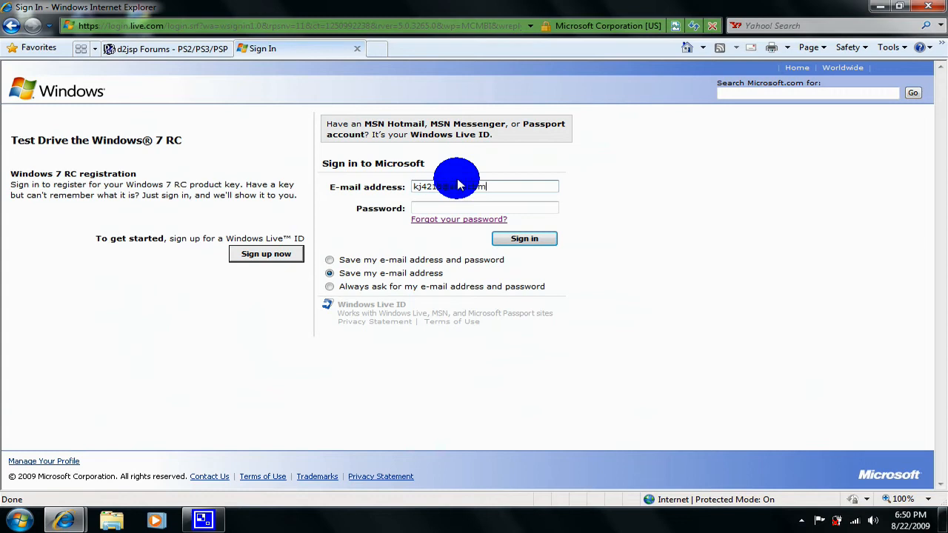
# Enter the Windows Live ID e-mail and password and submit the sign-in.
pyautogui.write('••••••')
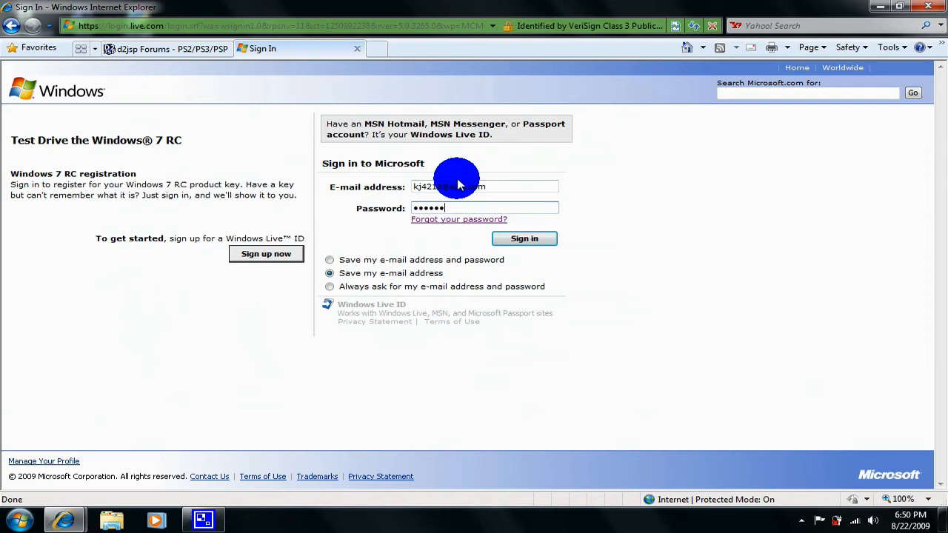
pyautogui.click(524, 237)
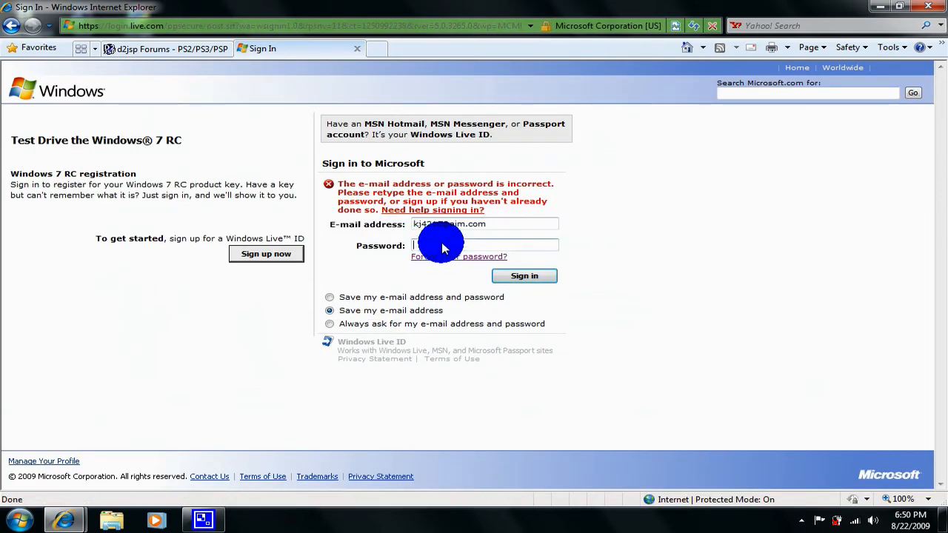
# Retype the password after the error and sign in successfully.
pyautogui.write('password')
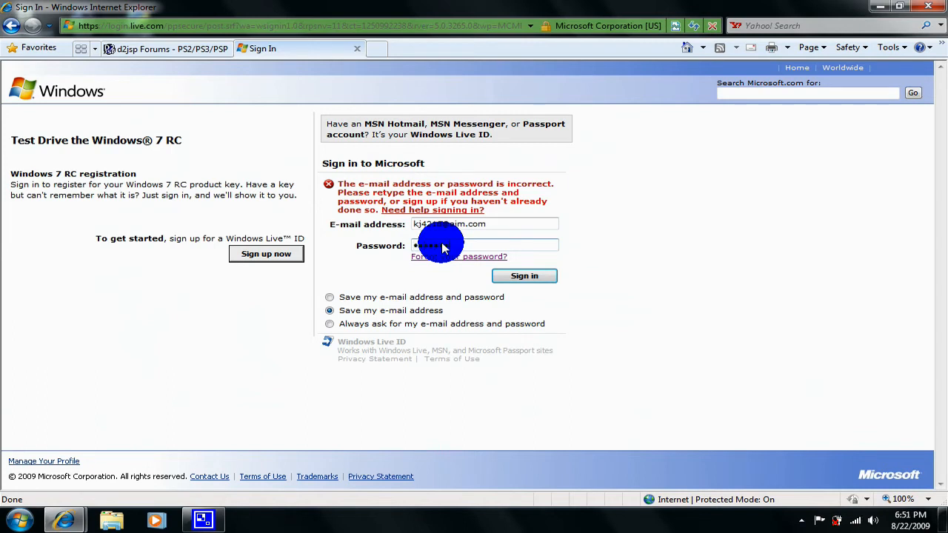
pyautogui.click(524, 275)
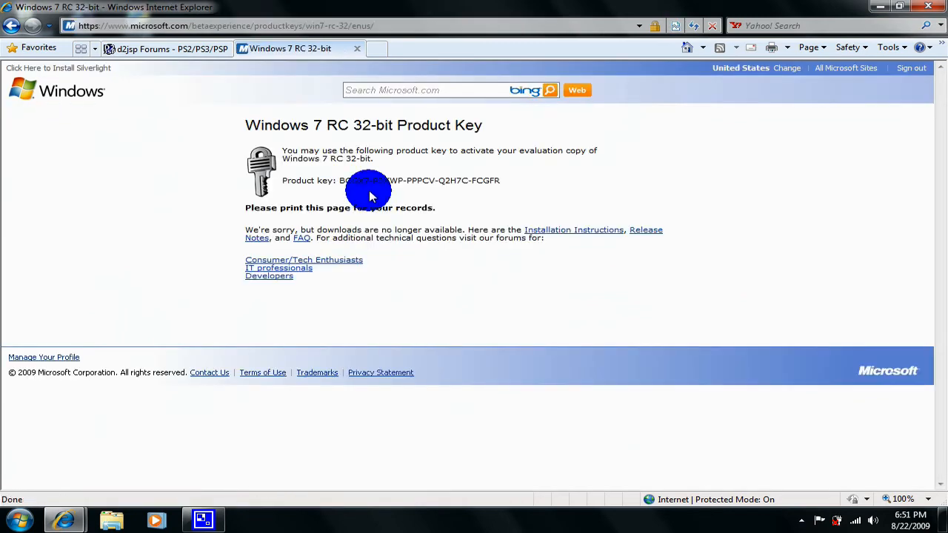
pyautogui.moveTo(213, 164)
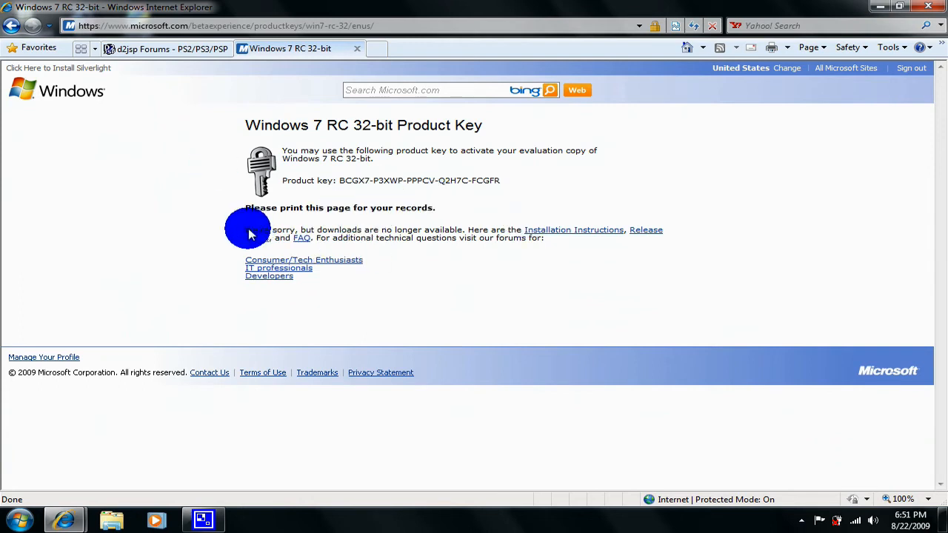
# Drag across the Windows 7 RC 32-bit product key to highlight all of it.
pyautogui.moveTo(248, 228); pyautogui.dragTo(477, 250)
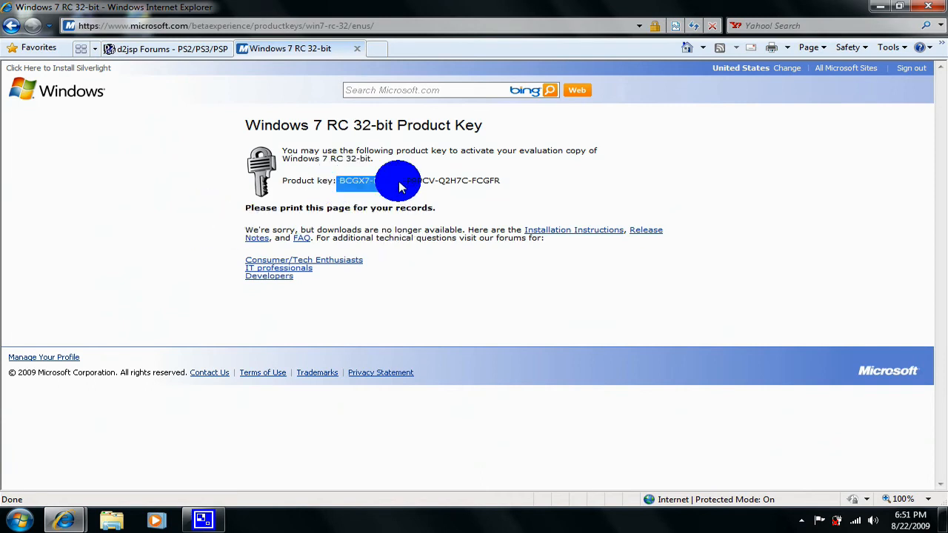
pyautogui.moveTo(400, 185); pyautogui.dragTo(518, 200)
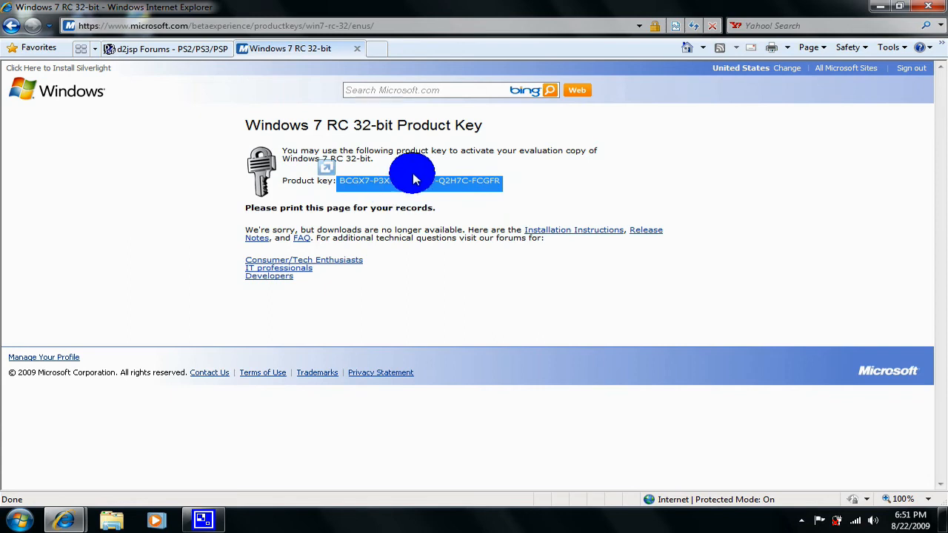
pyautogui.moveTo(382, 222)
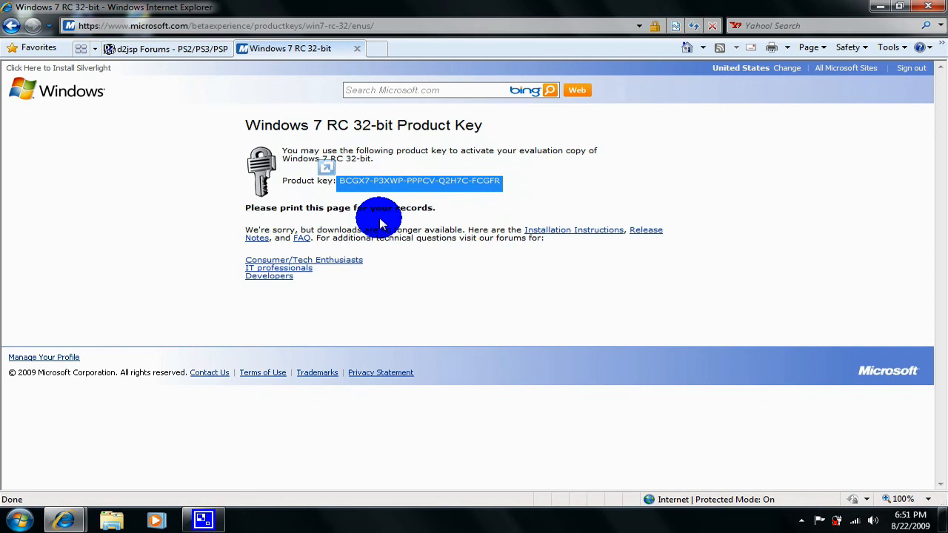
pyautogui.moveTo(846, 435)
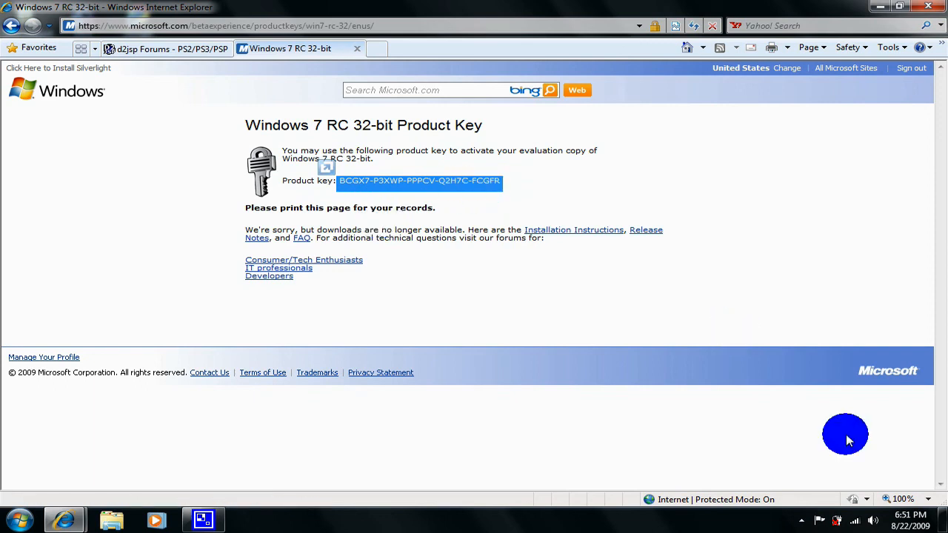